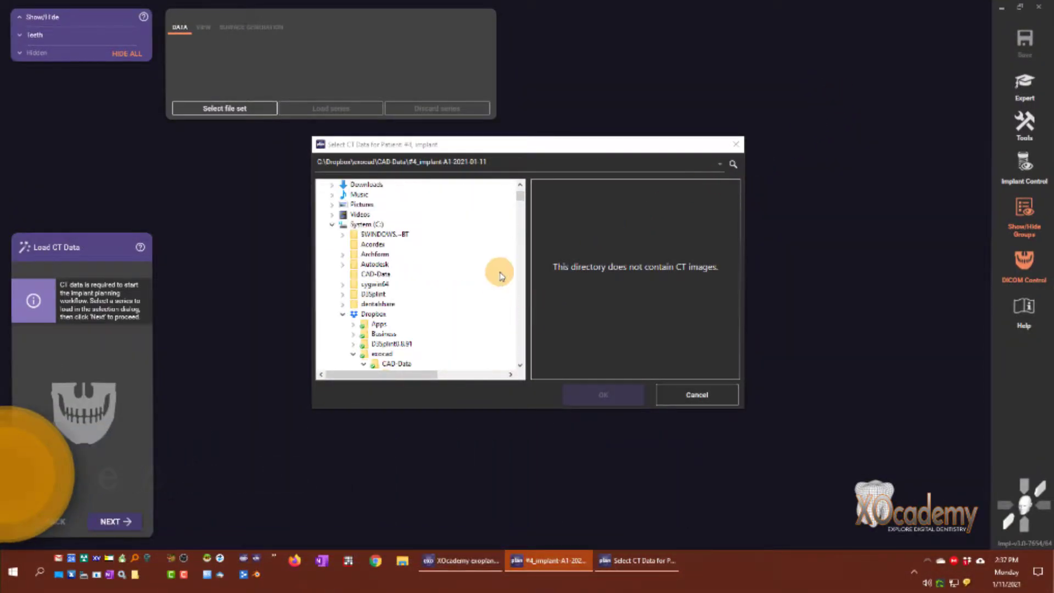
- Browse Desktop > Implant4, check its DICOMRM and 20210111 subfolders, and return to Implant4
scroll("up", 3)
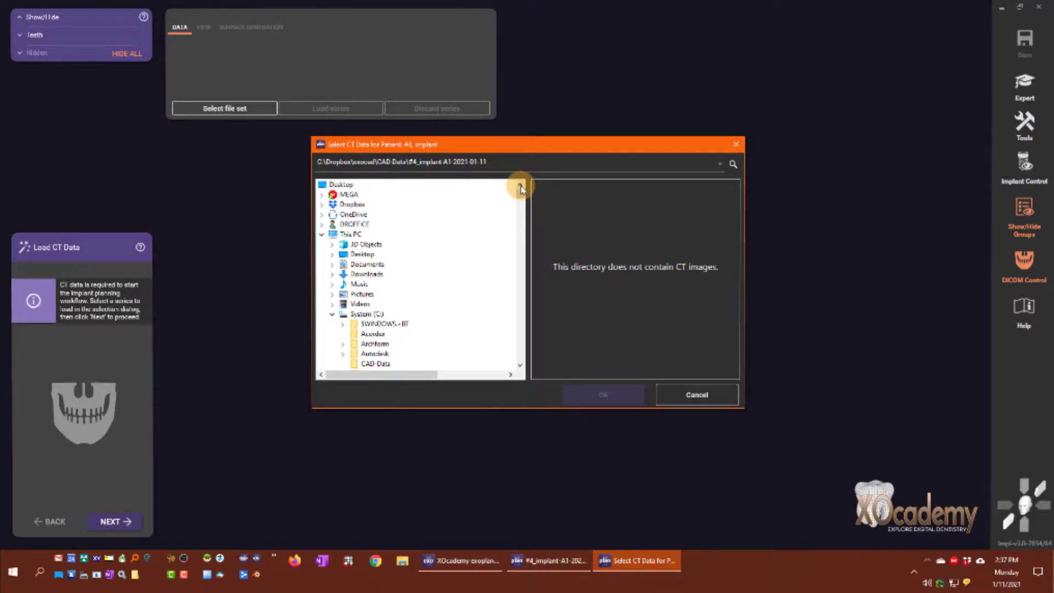
left_click(361, 254)
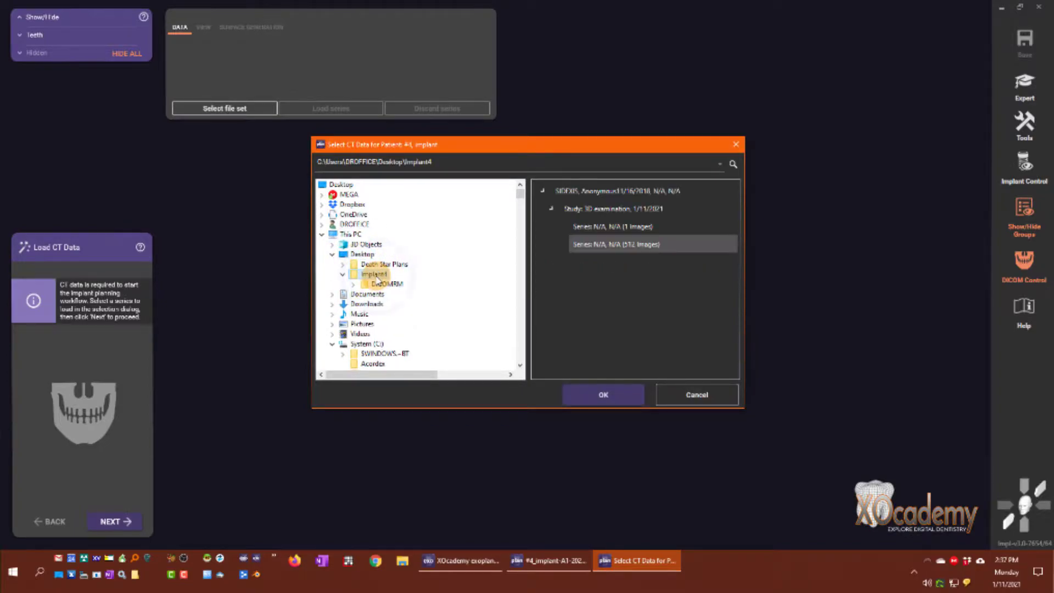
left_click(385, 283)
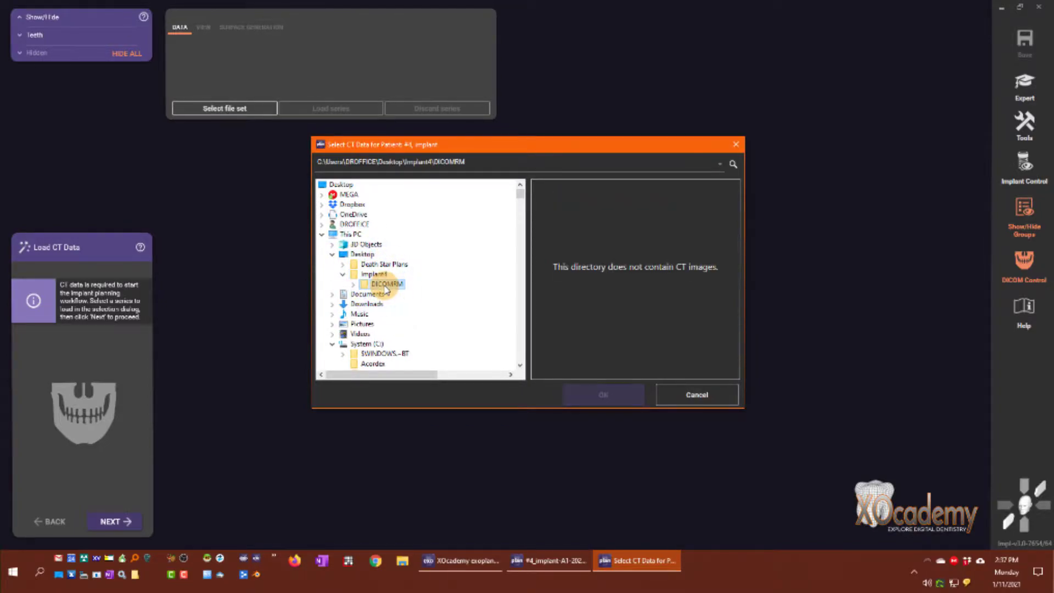
left_click(355, 284)
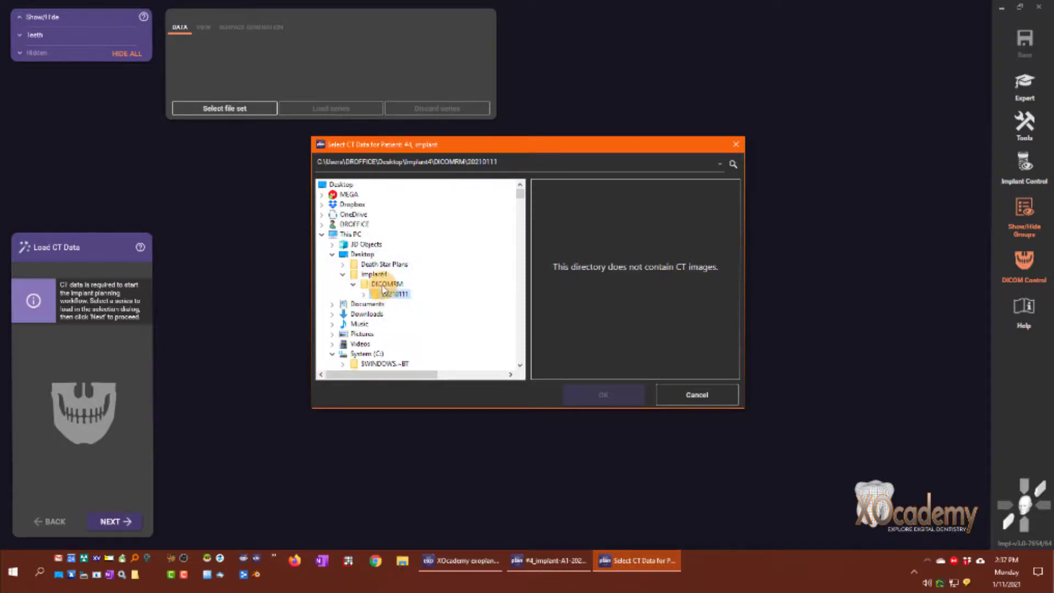
left_click(373, 273)
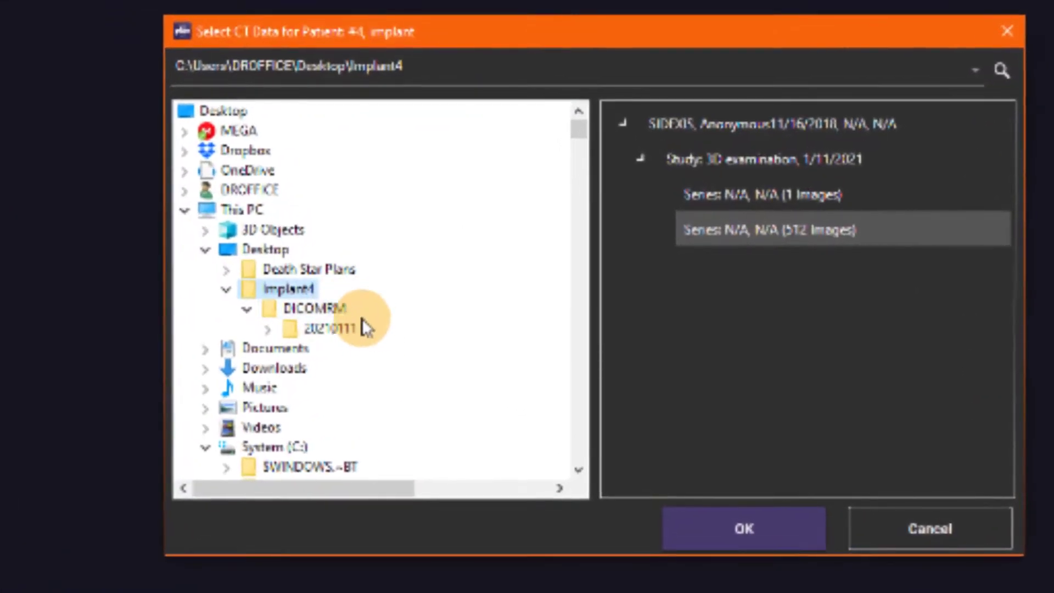
mouse_move(343, 333)
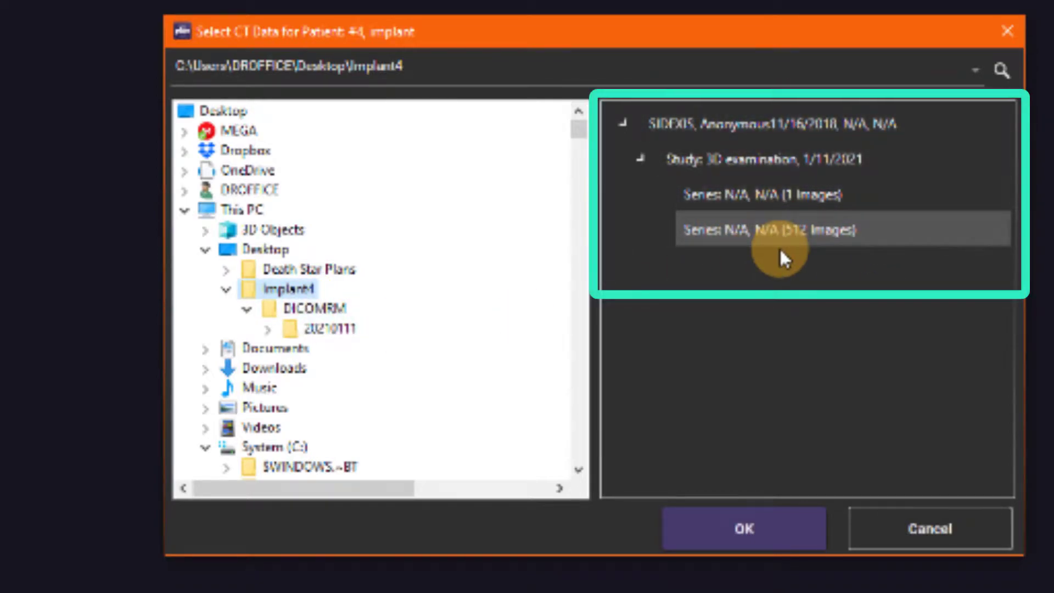
mouse_move(783, 348)
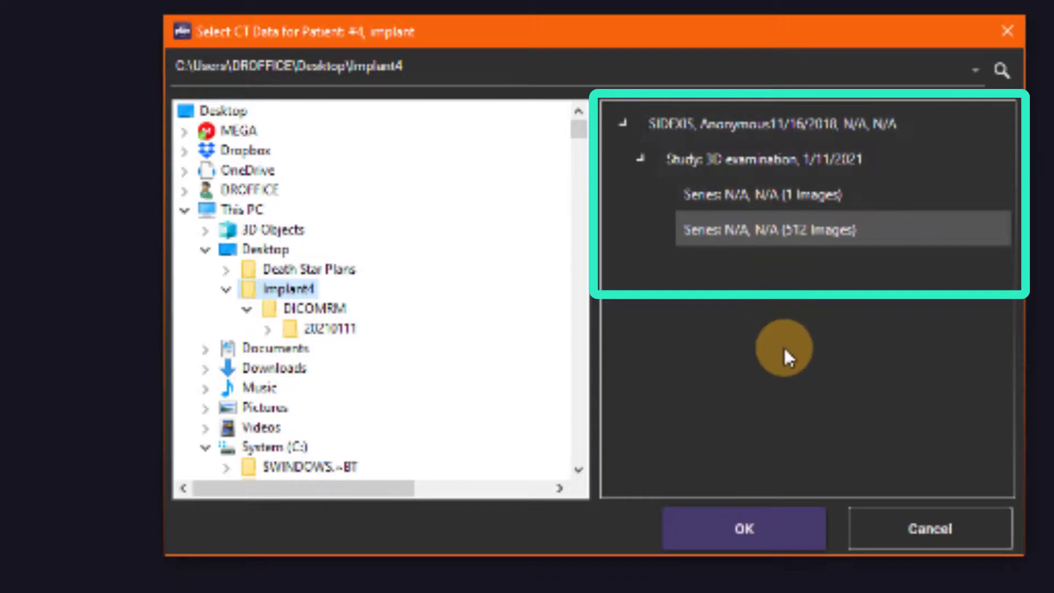
mouse_move(871, 202)
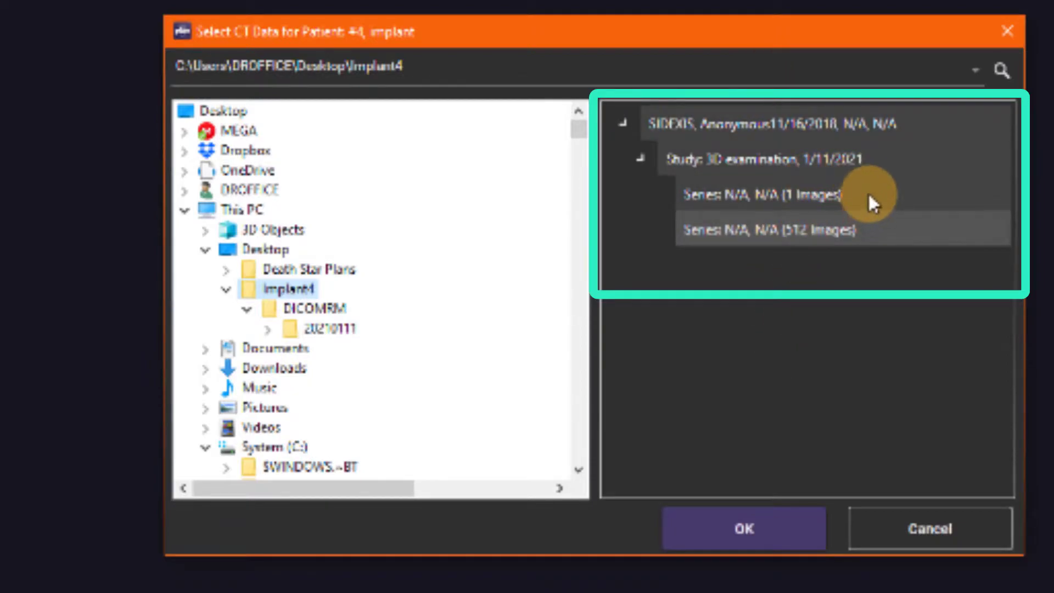
- Select the 'Series N/A, N/A (512 Images)' entry for loading
left_click(770, 231)
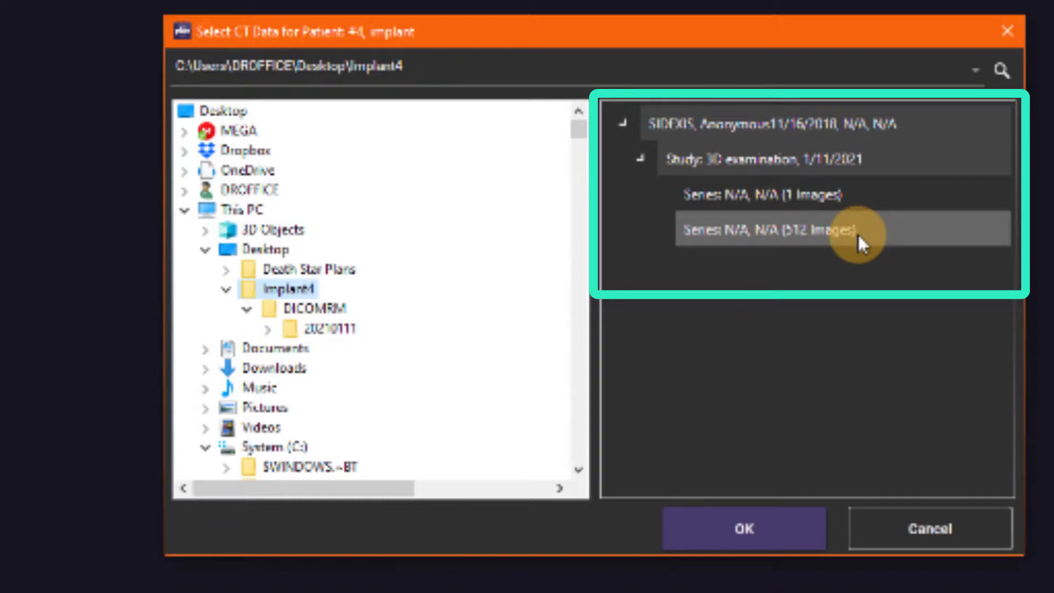
mouse_move(871, 234)
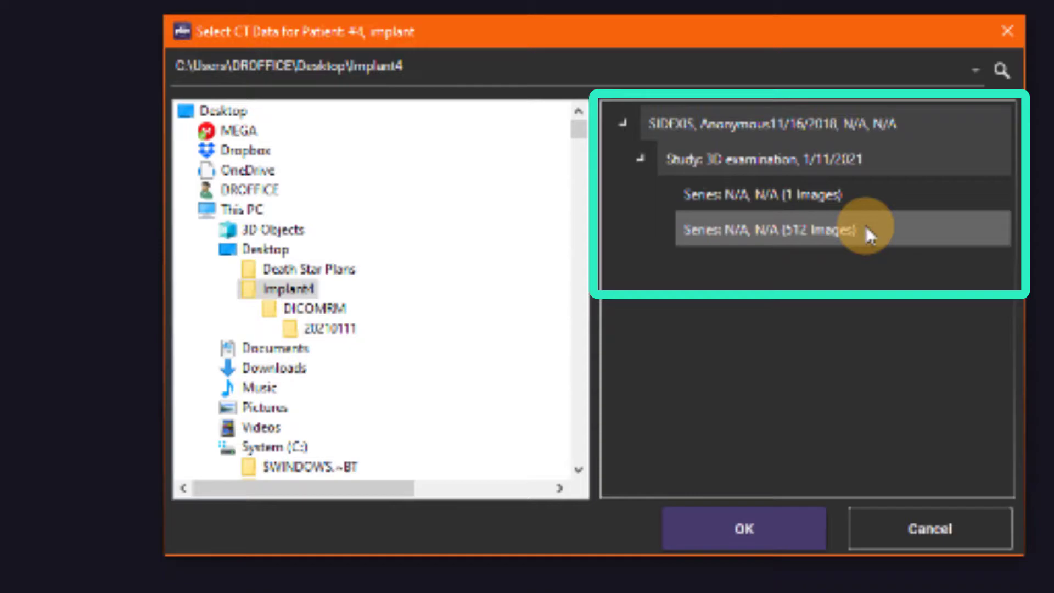
left_click(744, 528)
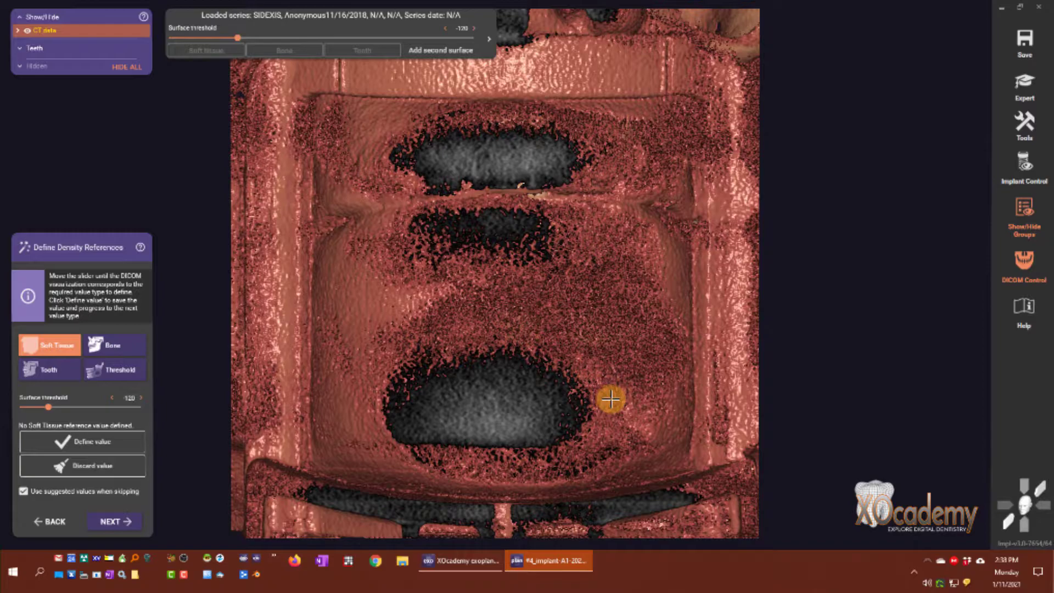
mouse_move(194, 242)
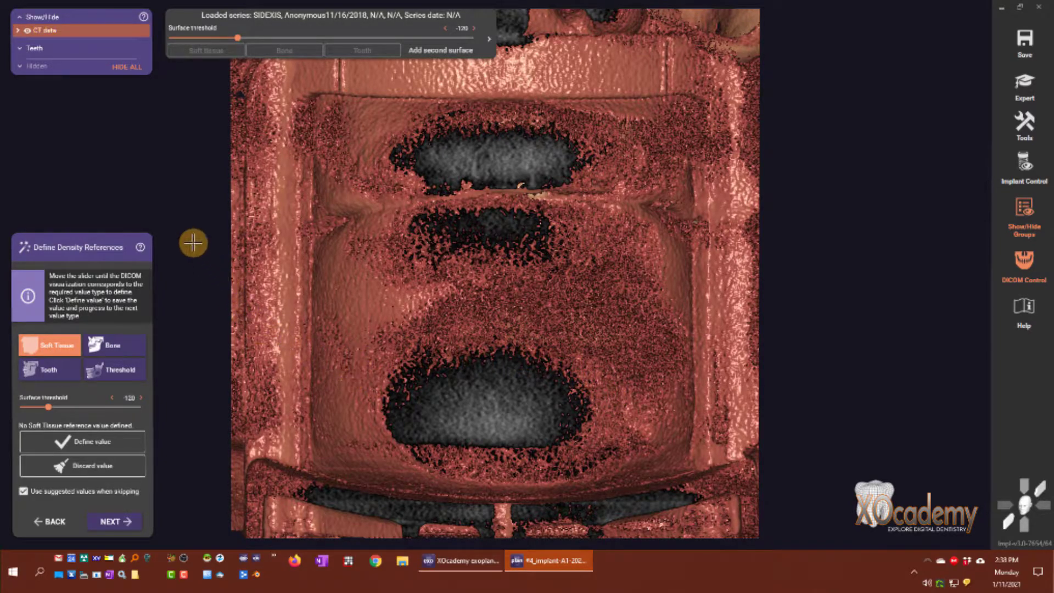
mouse_move(10, 355)
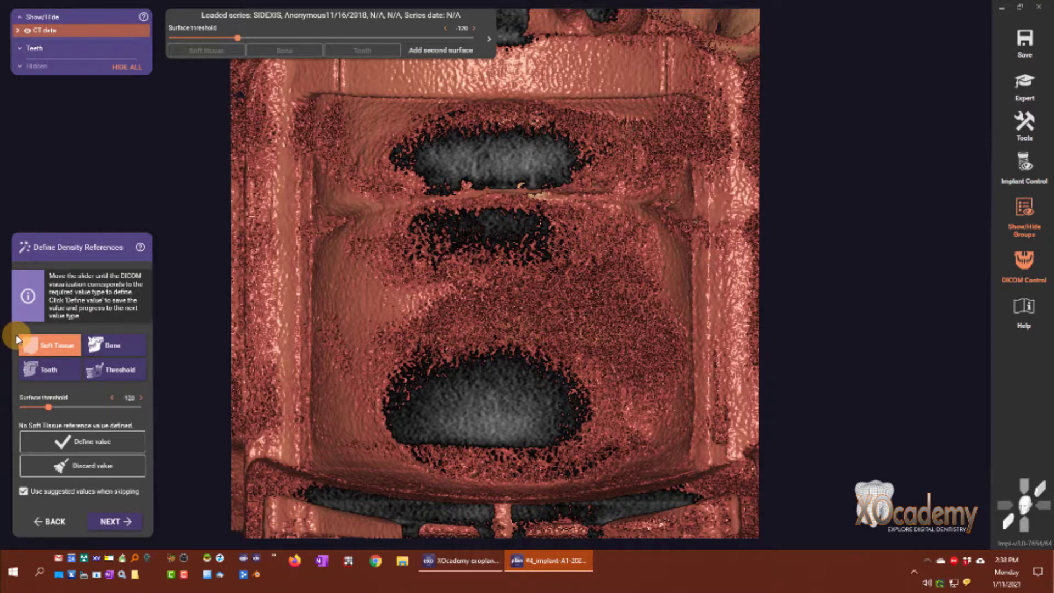
mouse_move(148, 342)
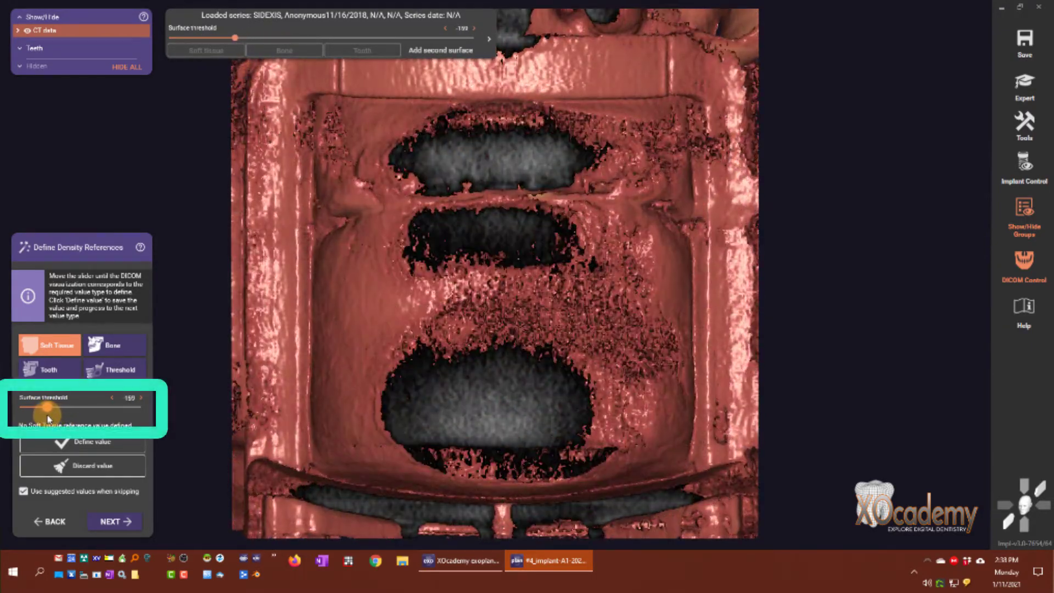
- Adjust the surface threshold to show soft tissue and define it as the Soft Tissue reference
left_click(141, 397)
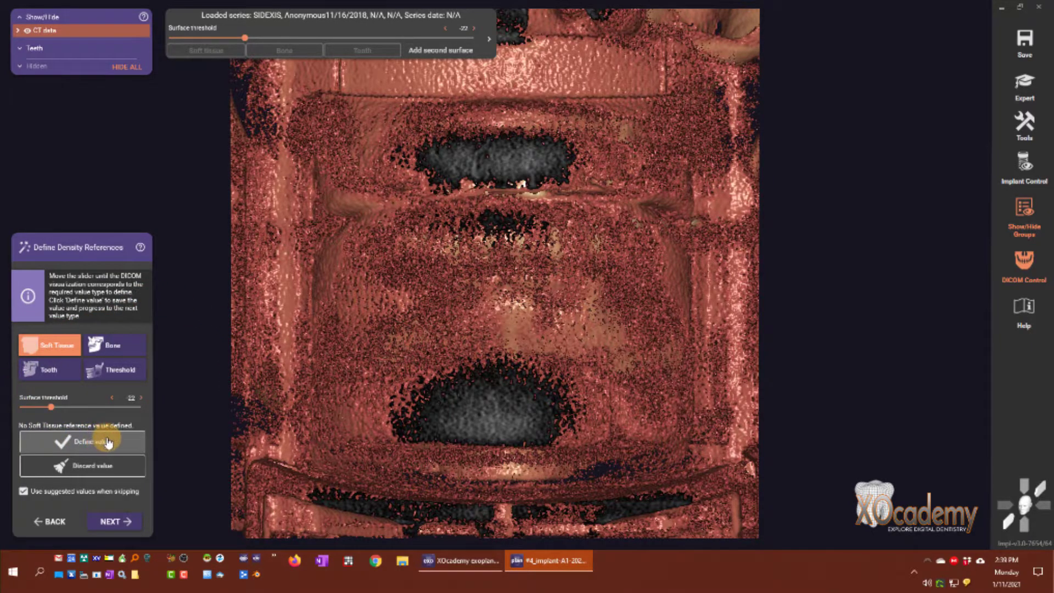
left_click(82, 441)
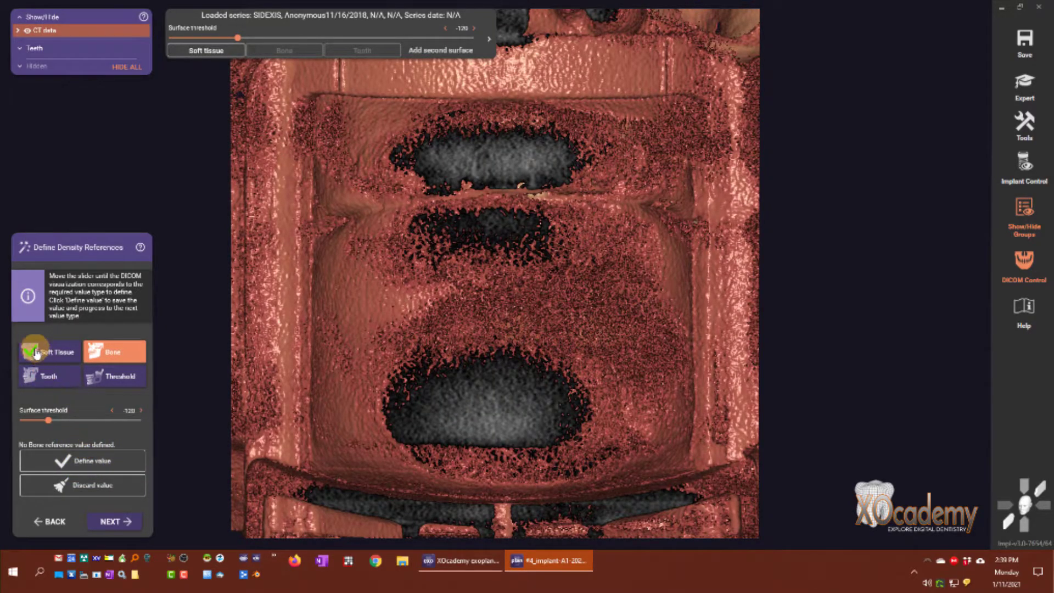
- Raise the surface threshold until jaw bone appears and define it as the Bone reference
left_click(50, 351)
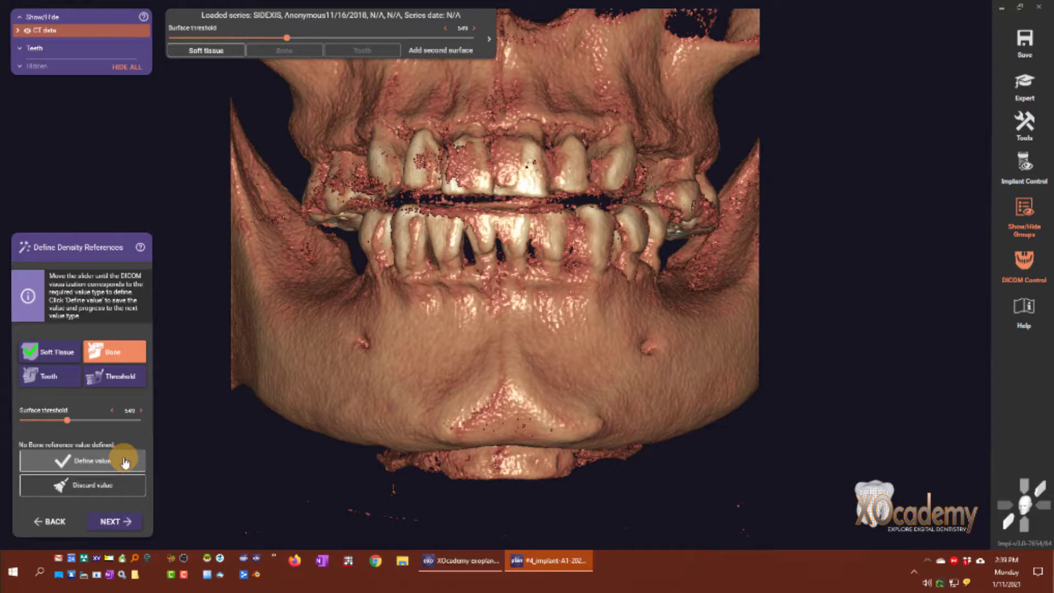
left_click(82, 460)
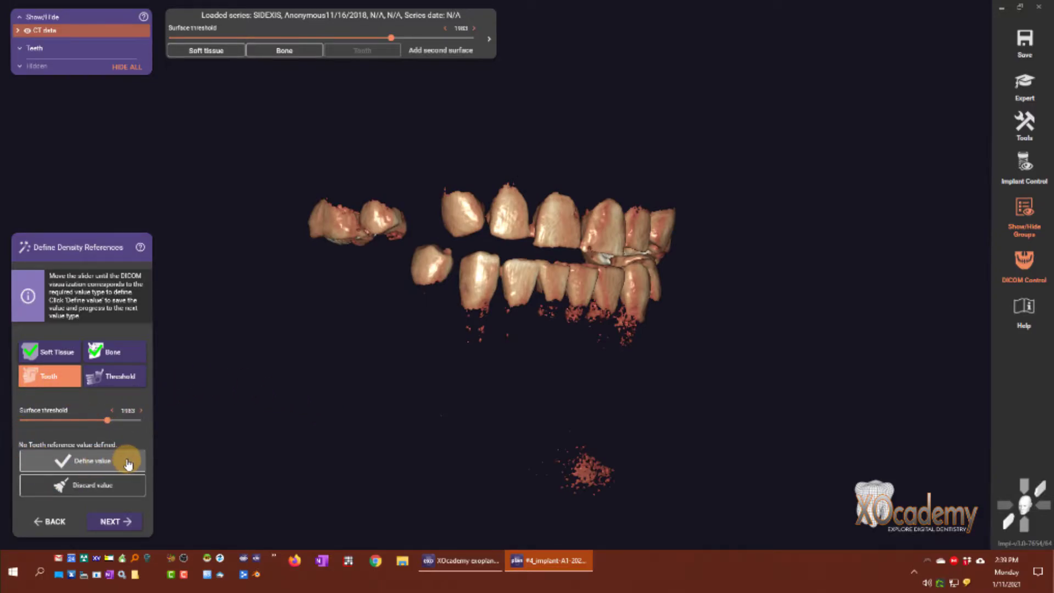
- Define the teeth-isolating threshold as the Tooth reference
left_click(83, 461)
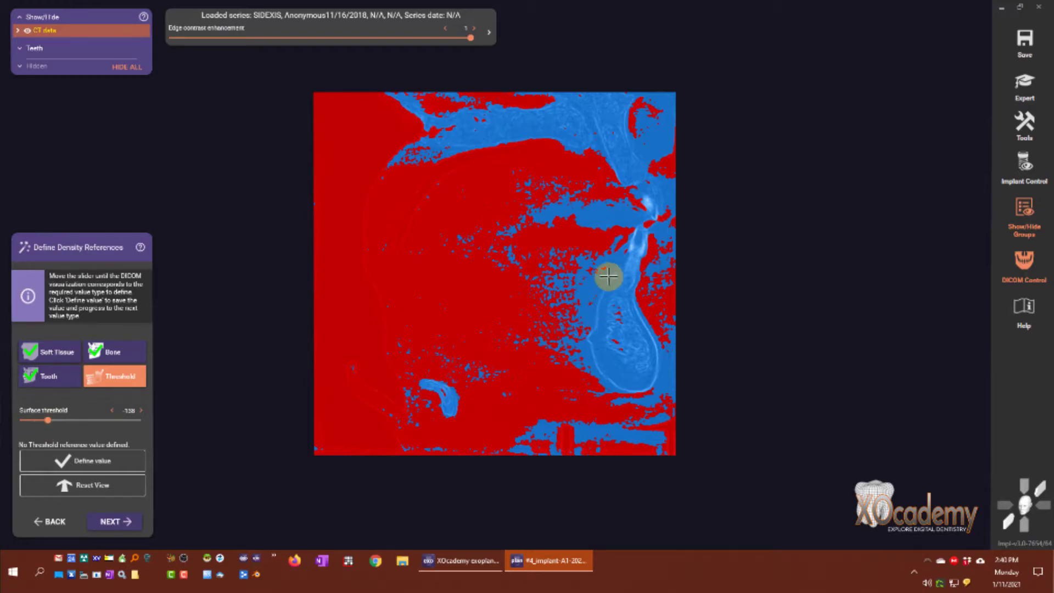
mouse_move(548, 190)
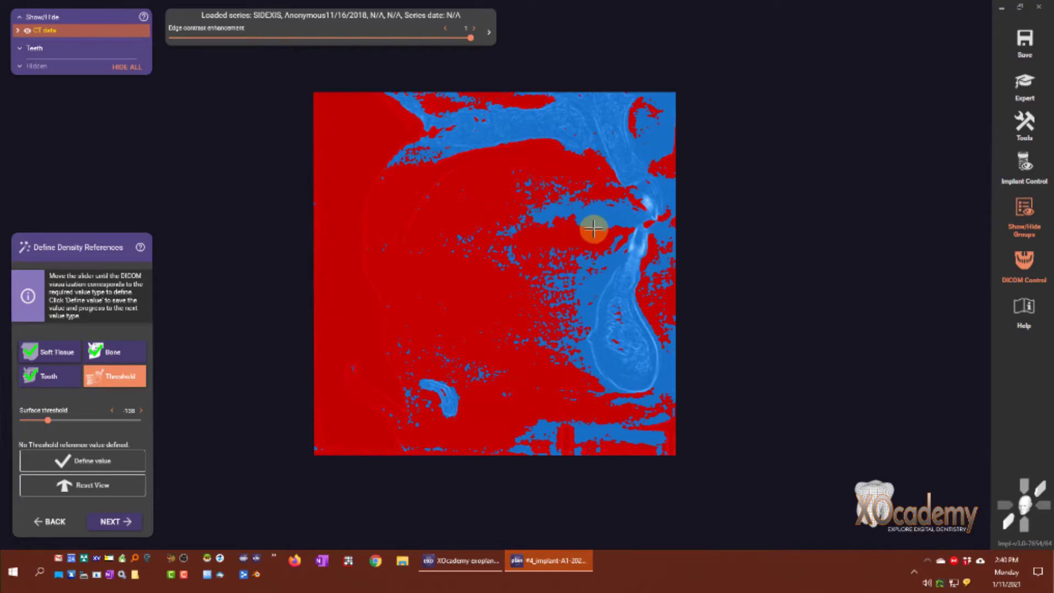
mouse_move(549, 204)
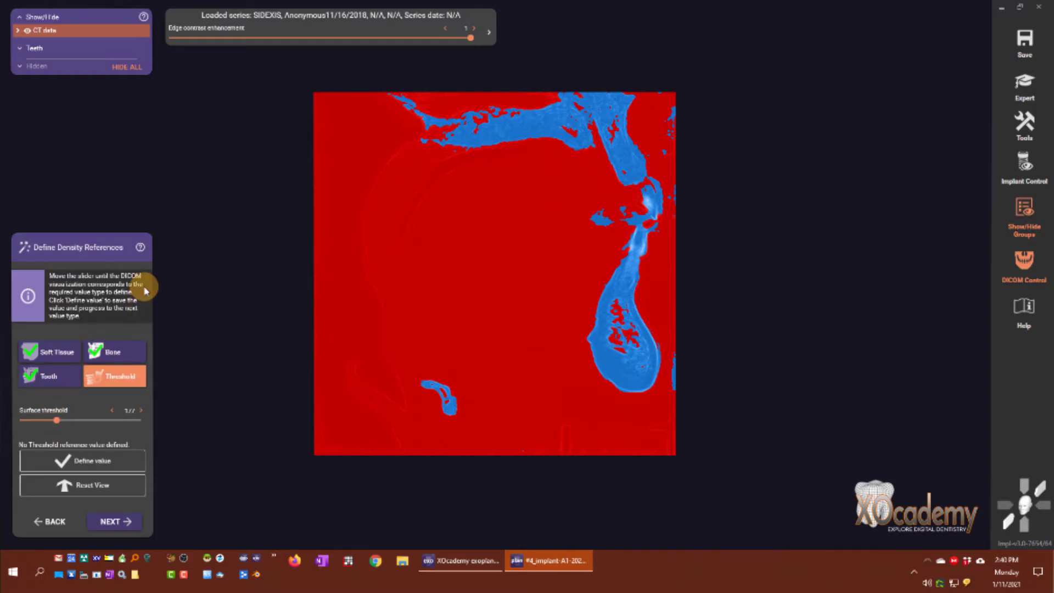
mouse_move(83, 432)
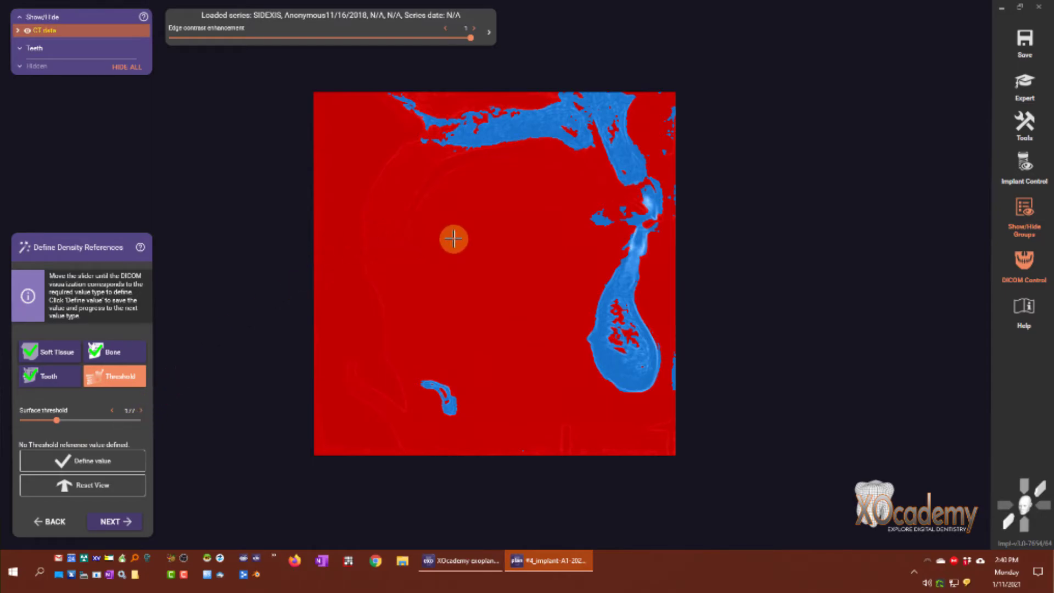
mouse_move(502, 262)
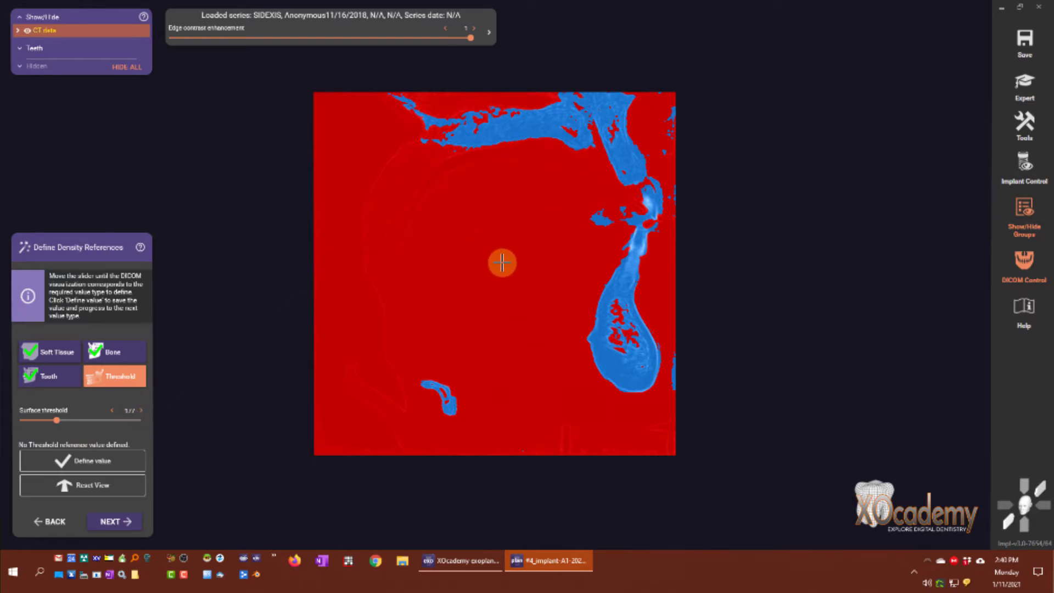
mouse_move(167, 403)
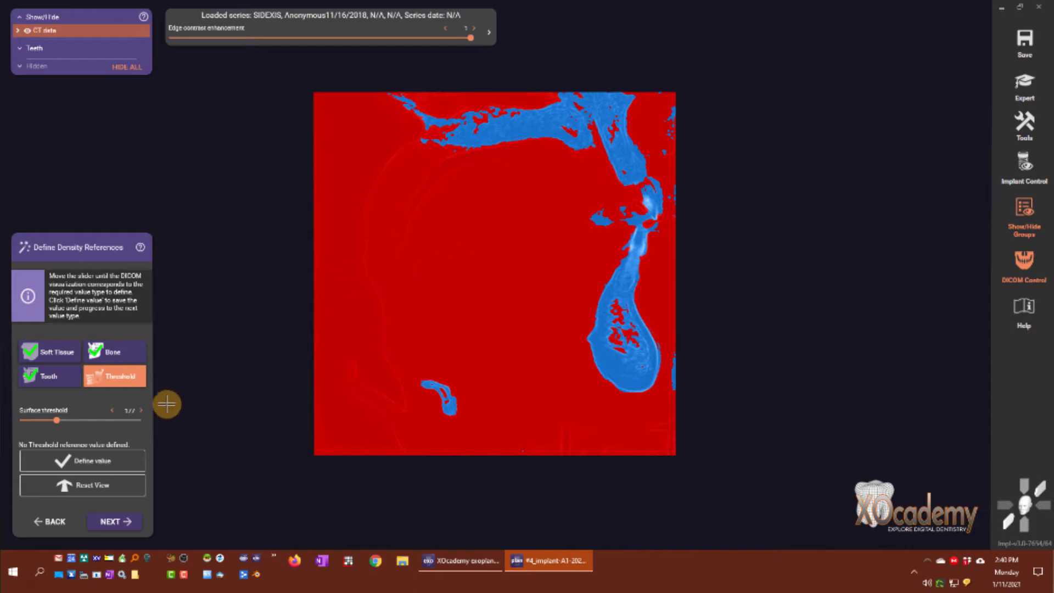
- Define the slice-tuned value of about 377 as the Threshold reference
left_click(83, 460)
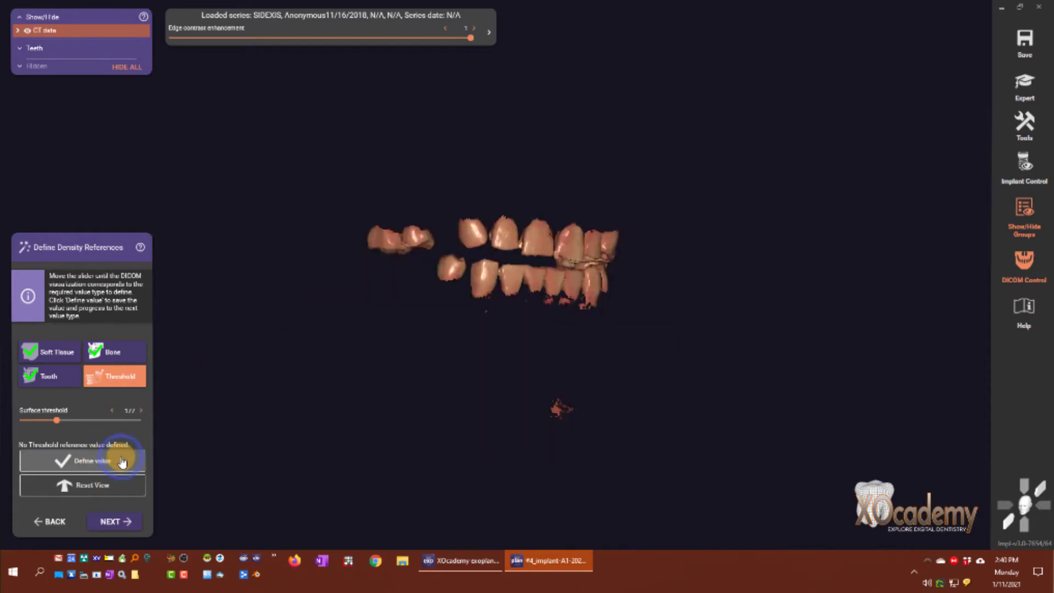
- Acknowledge the 'Density Reference Values Saved To File' notice and proceed to the panoramic curve
left_click(83, 460)
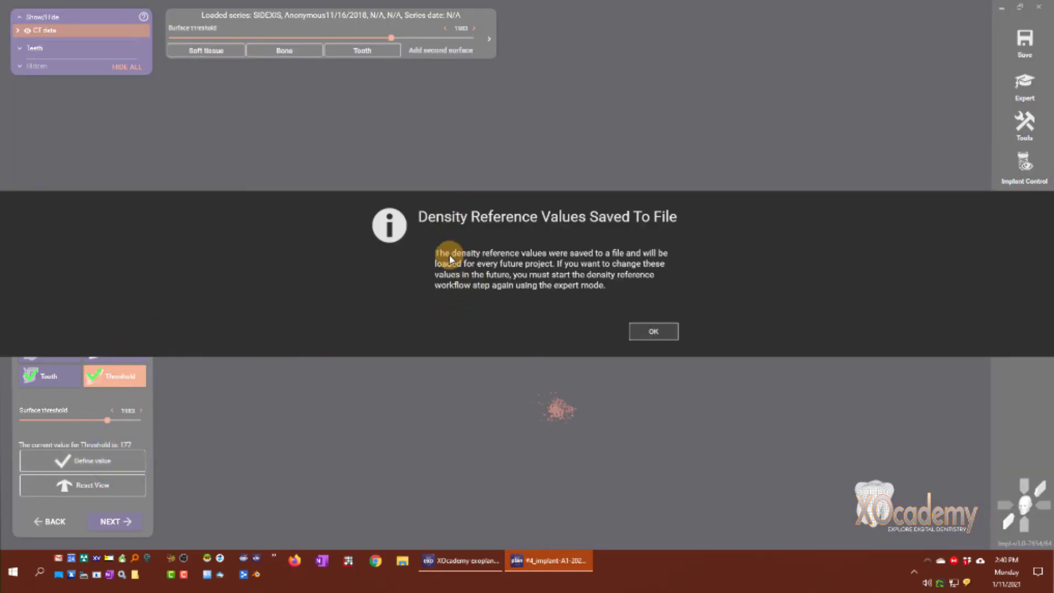
mouse_move(234, 280)
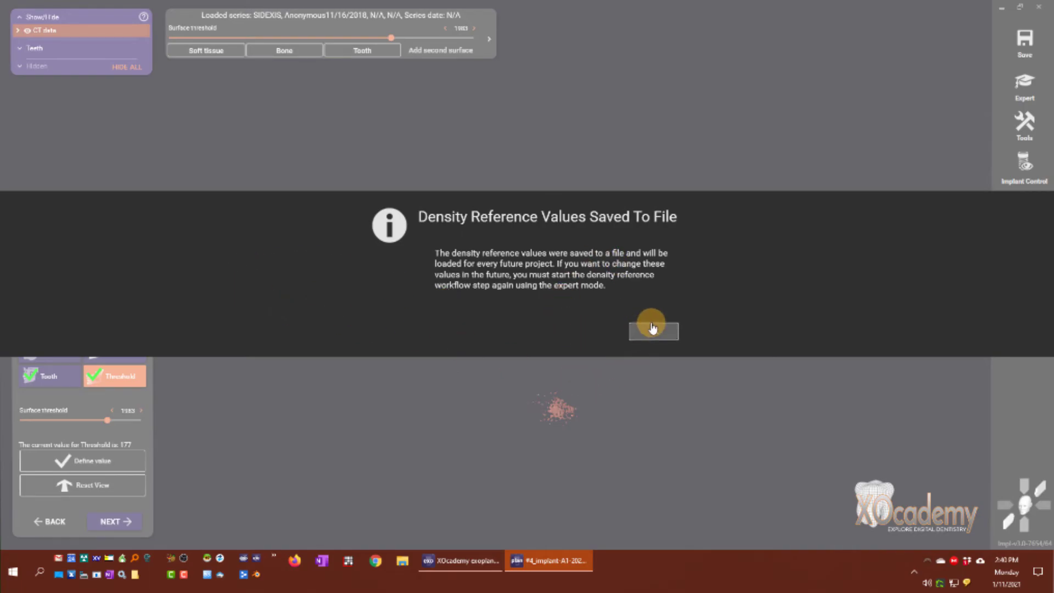
left_click(652, 330)
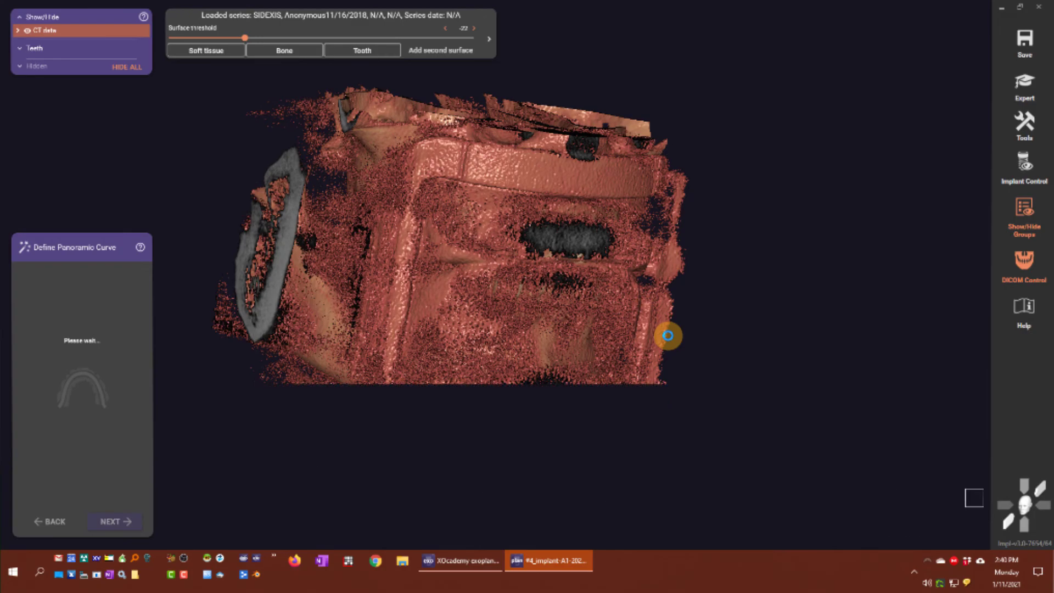